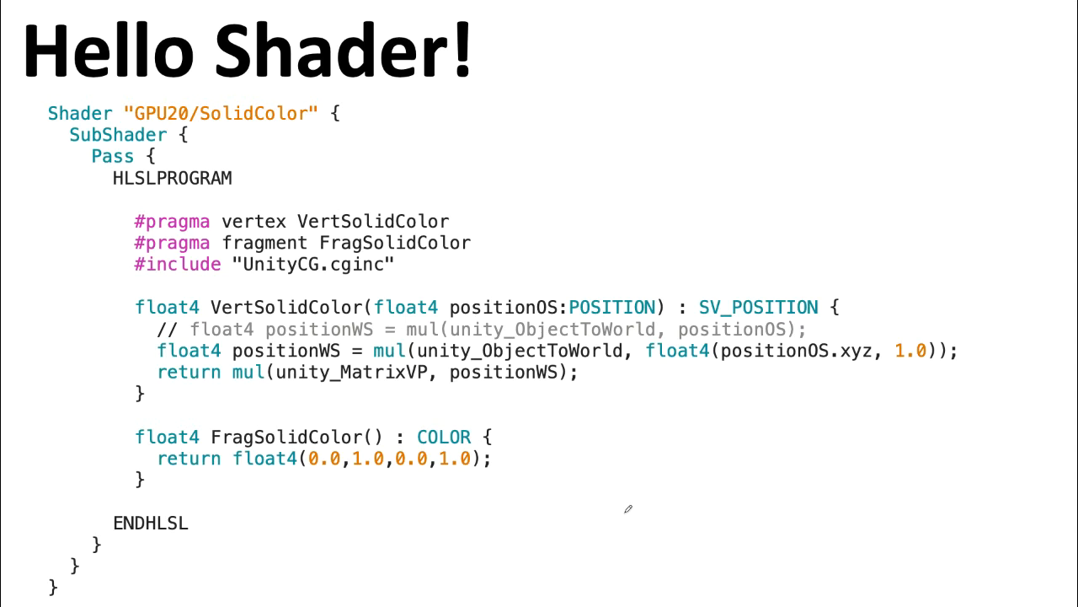
pyautogui.moveTo(613, 507)
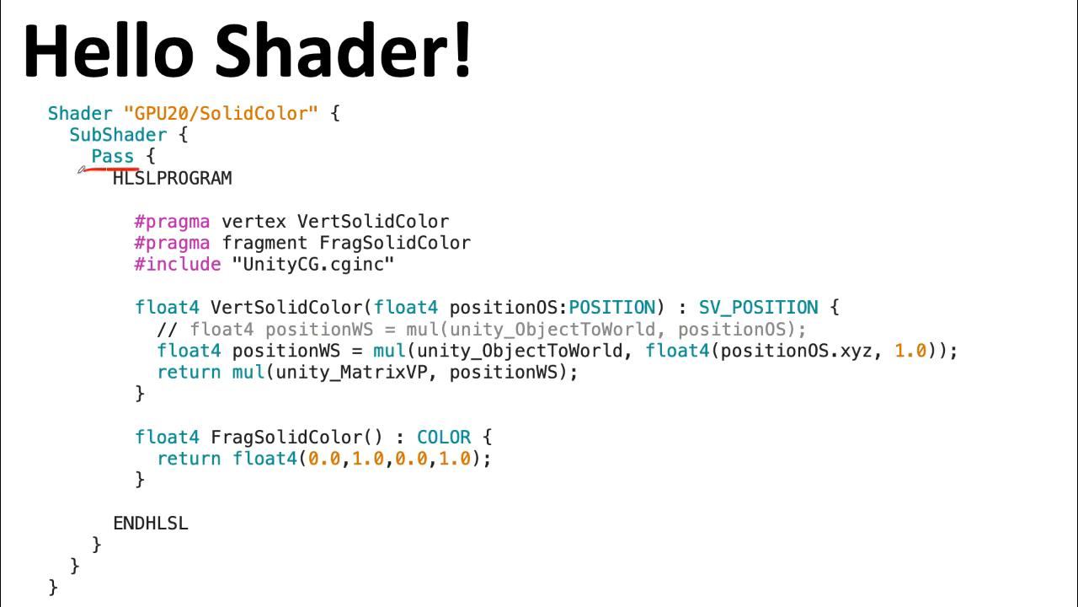
# Underline Pass and strike through HLSL in the Hello Shader code with red ink
pyautogui.moveTo(80, 168); pyautogui.dragTo(148, 543)
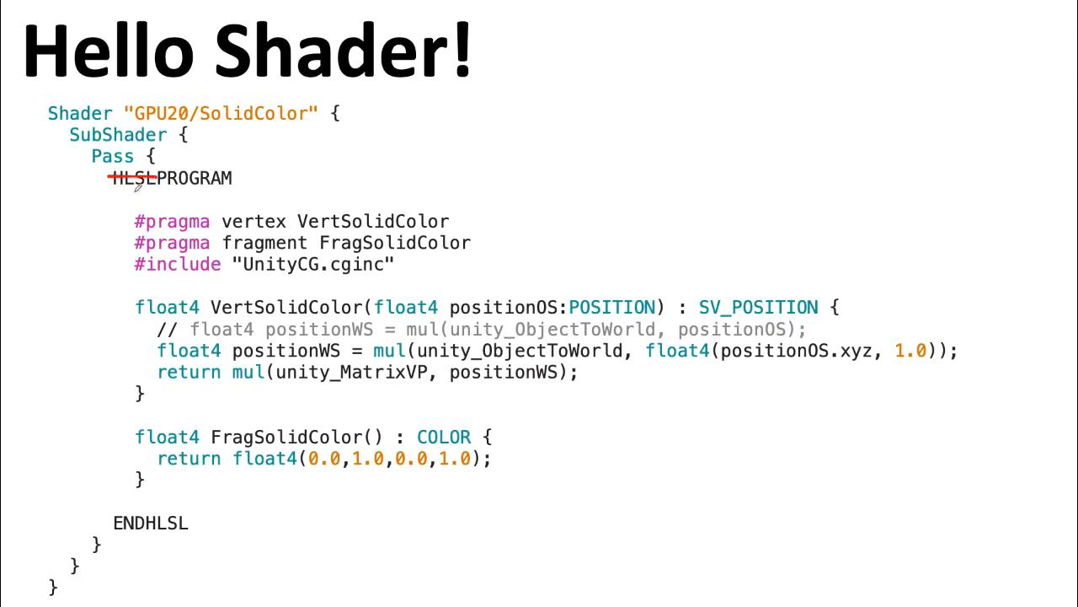
# Wipe the red ink under Pass and across HLSL off the slide
pyautogui.write('CC')
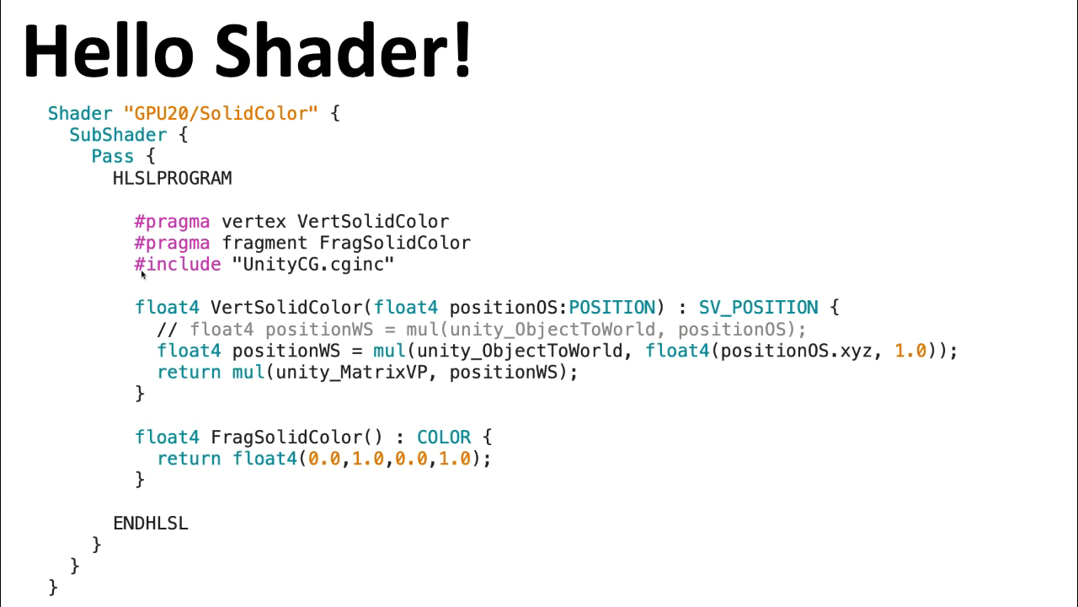
pyautogui.moveTo(248, 291)
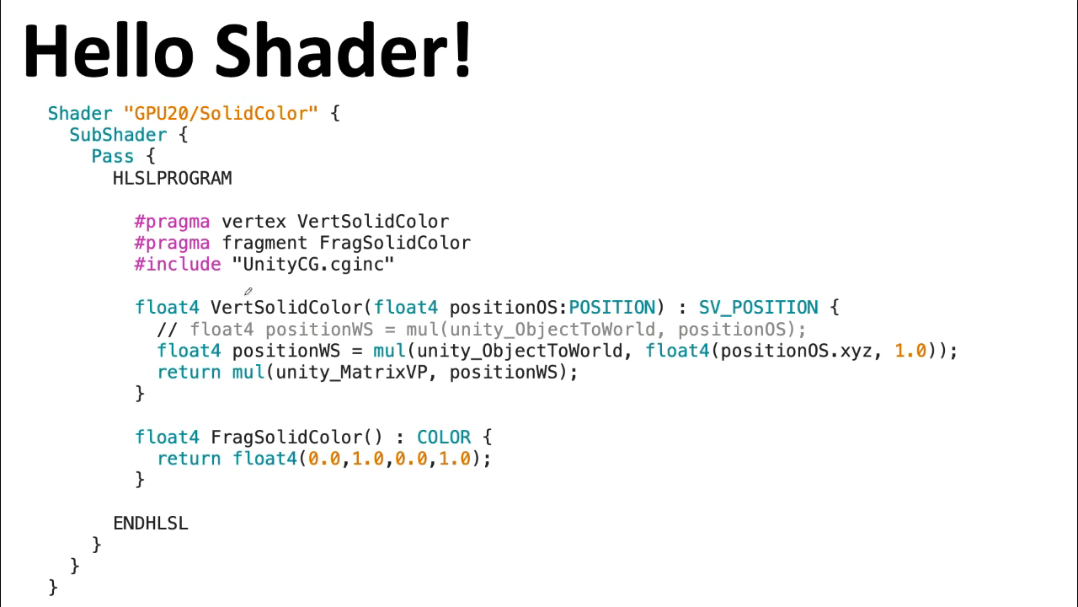
pyautogui.moveTo(245, 268)
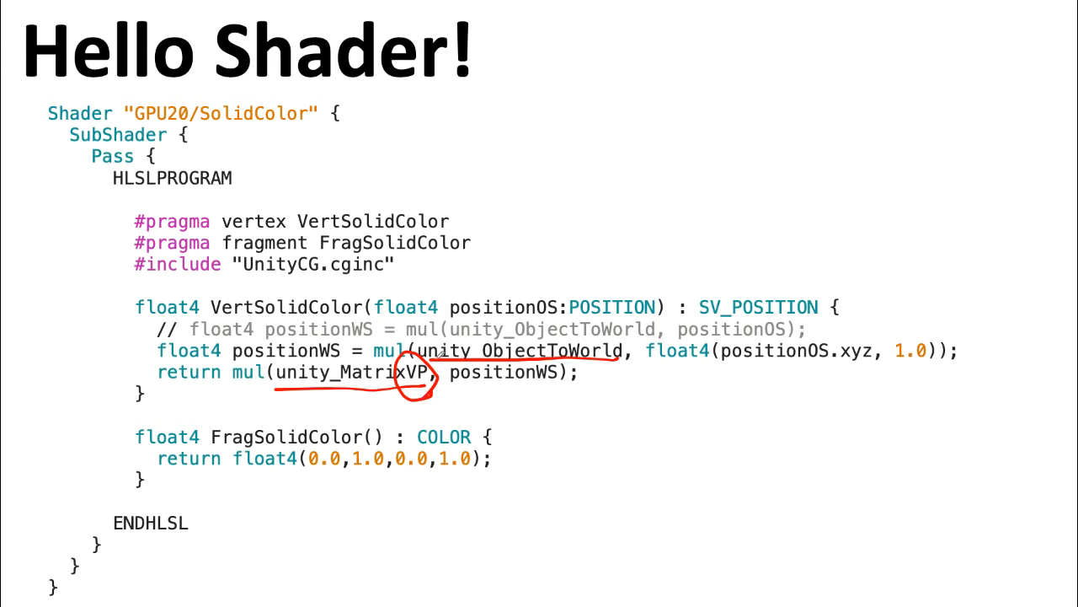
pyautogui.moveTo(492, 396)
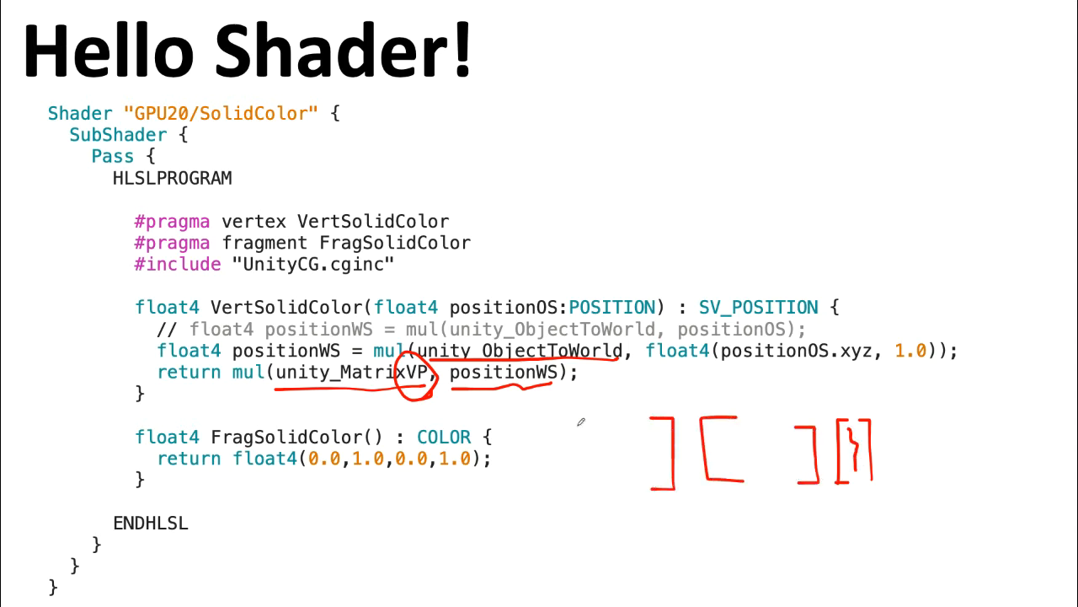
# Label the hand-sketched matrices P and V beside the shader code
pyautogui.moveTo(552, 426); pyautogui.dragTo(599, 484)
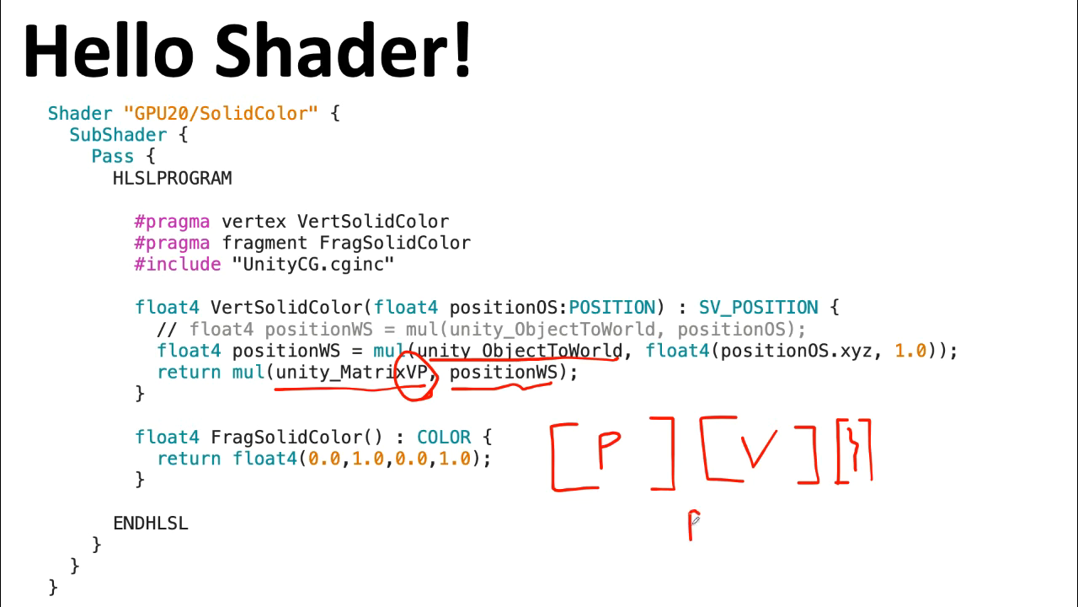
pyautogui.moveTo(687, 522); pyautogui.dragTo(728, 526)
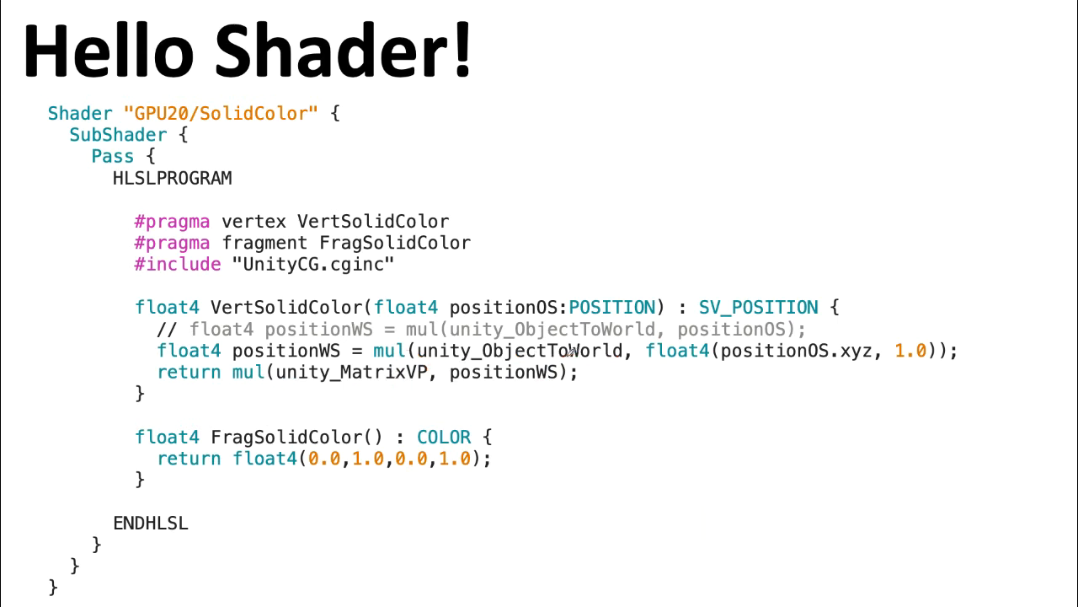
pyautogui.moveTo(447, 352)
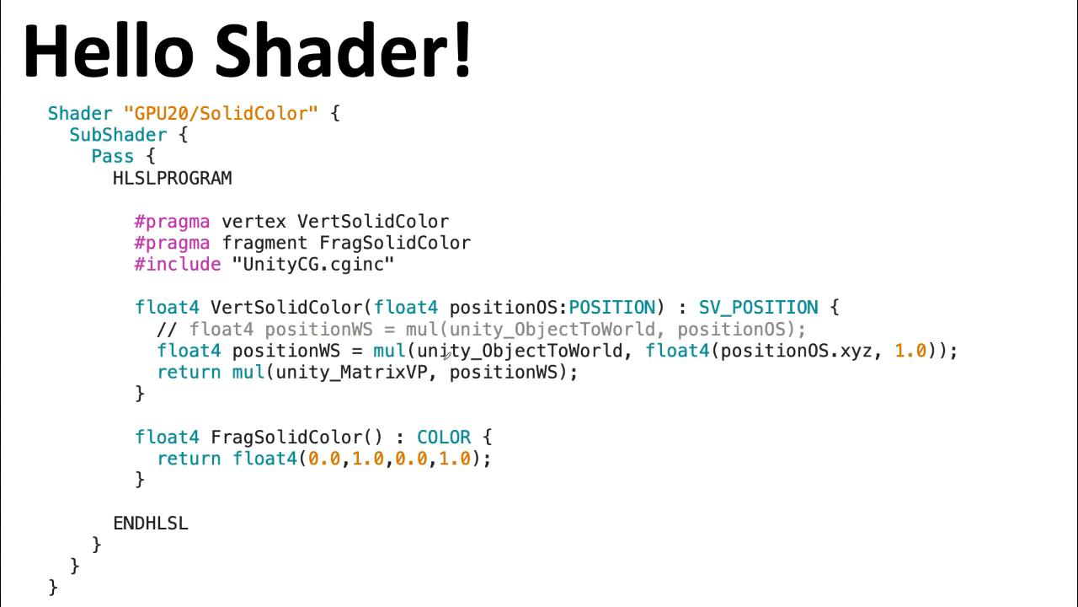
pyautogui.moveTo(447, 353)
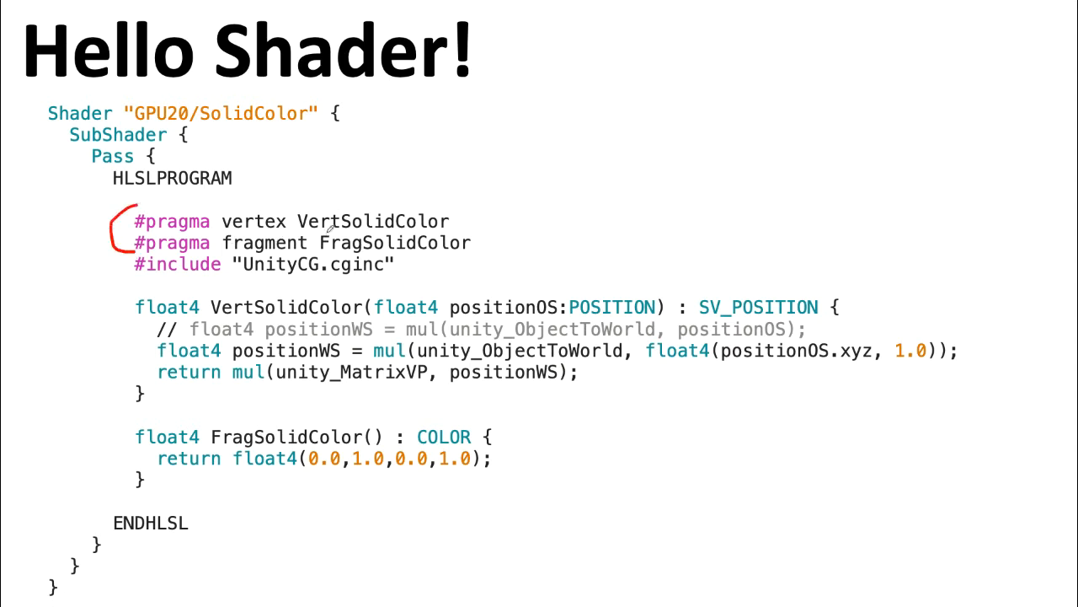
pyautogui.moveTo(279, 243)
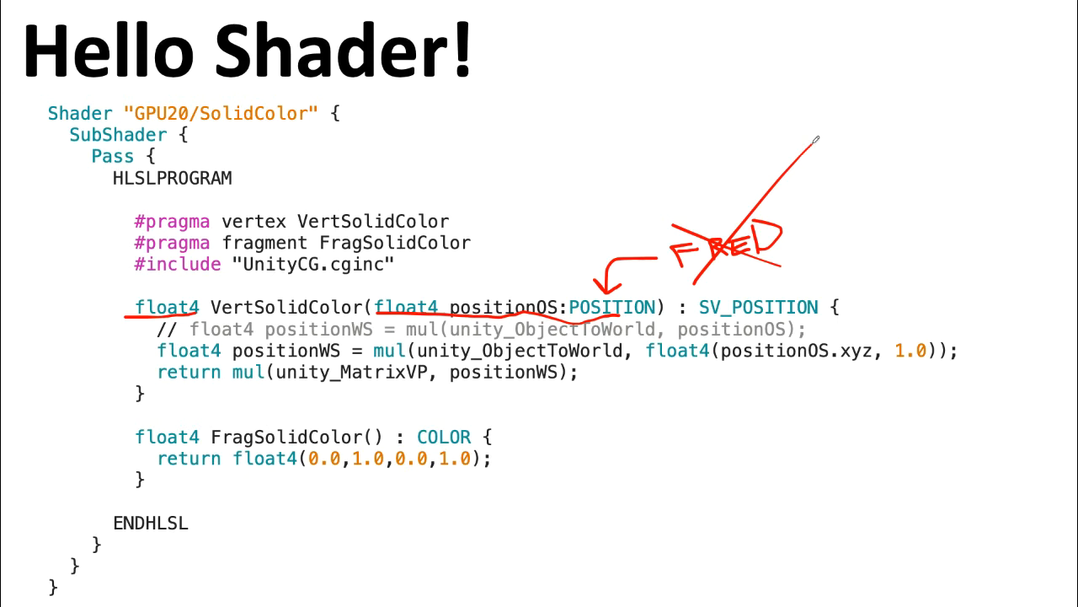
pyautogui.moveTo(546, 281)
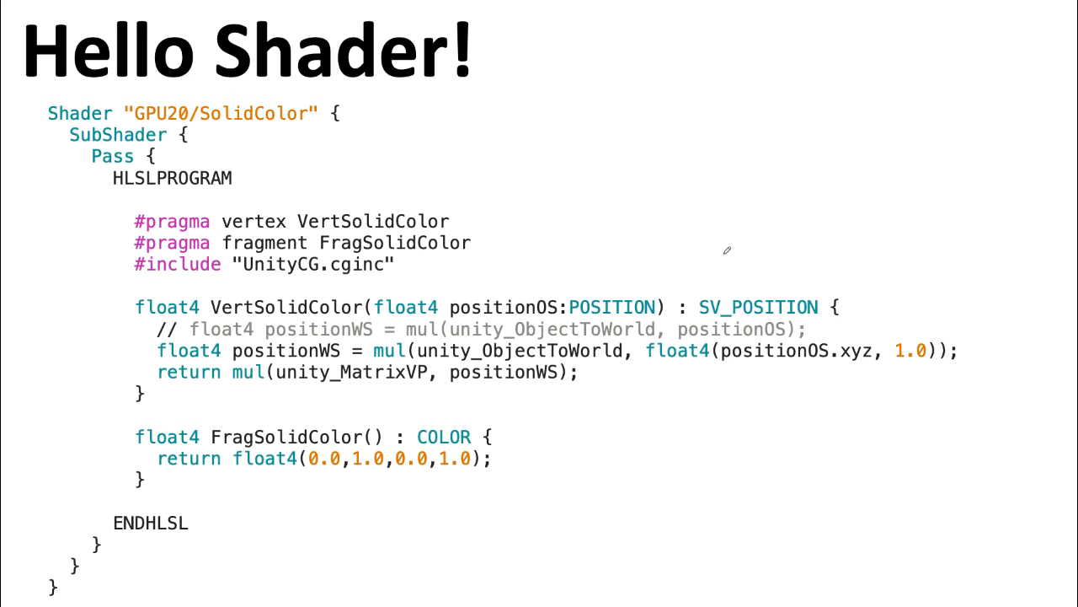
pyautogui.moveTo(285, 330)
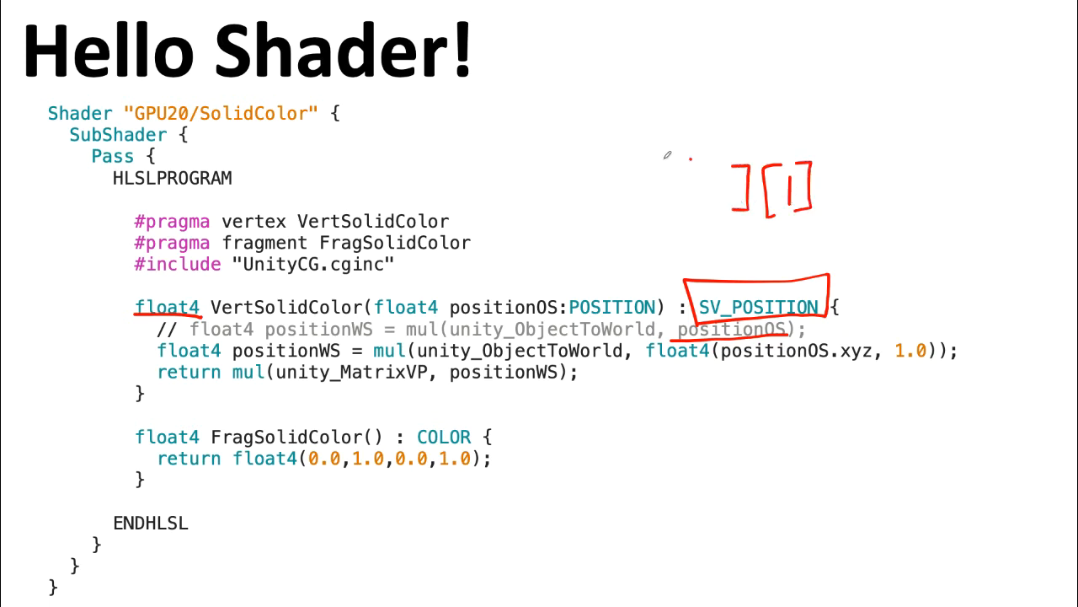
# Draw a red arrow at the commented-out positionWS line's // marker
pyautogui.moveTo(691, 156); pyautogui.dragTo(690, 223)
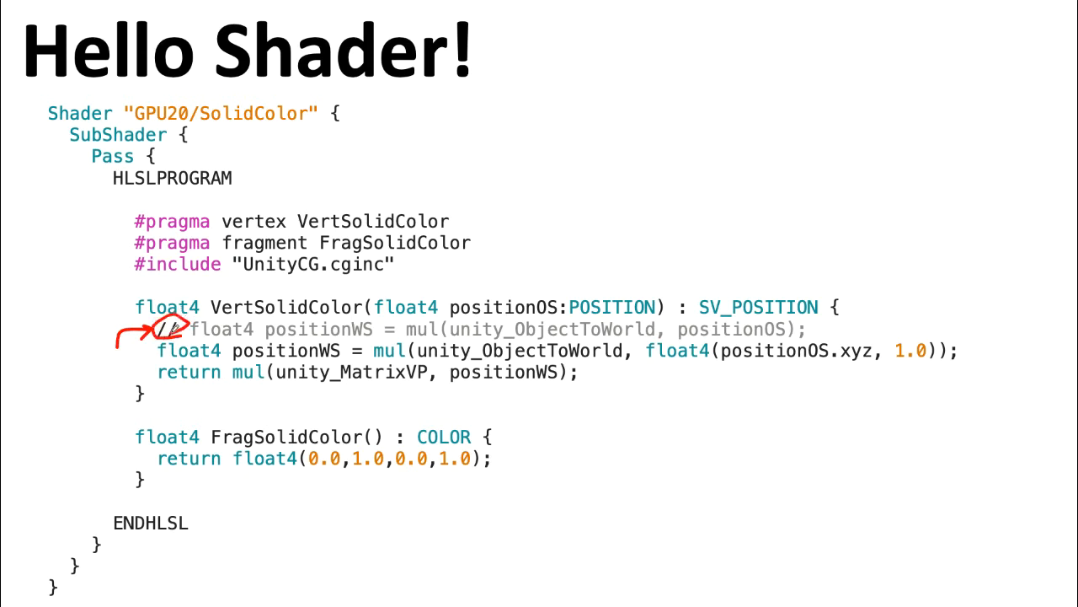
pyautogui.moveTo(358, 319)
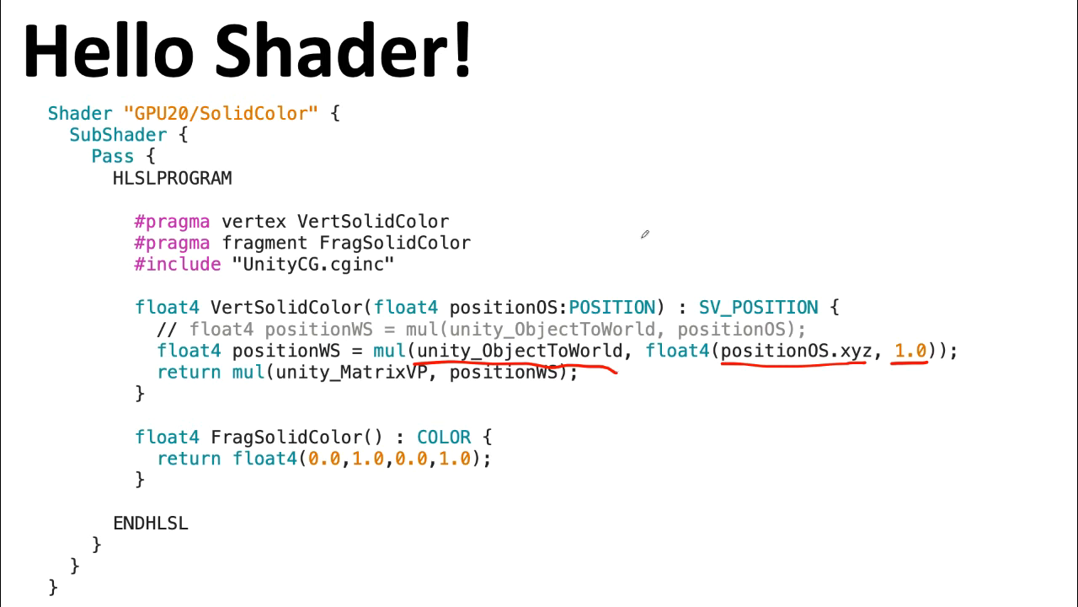
# Draw a red ink arrow pointing at the POSITION semantic
pyautogui.moveTo(645, 234); pyautogui.dragTo(582, 286)
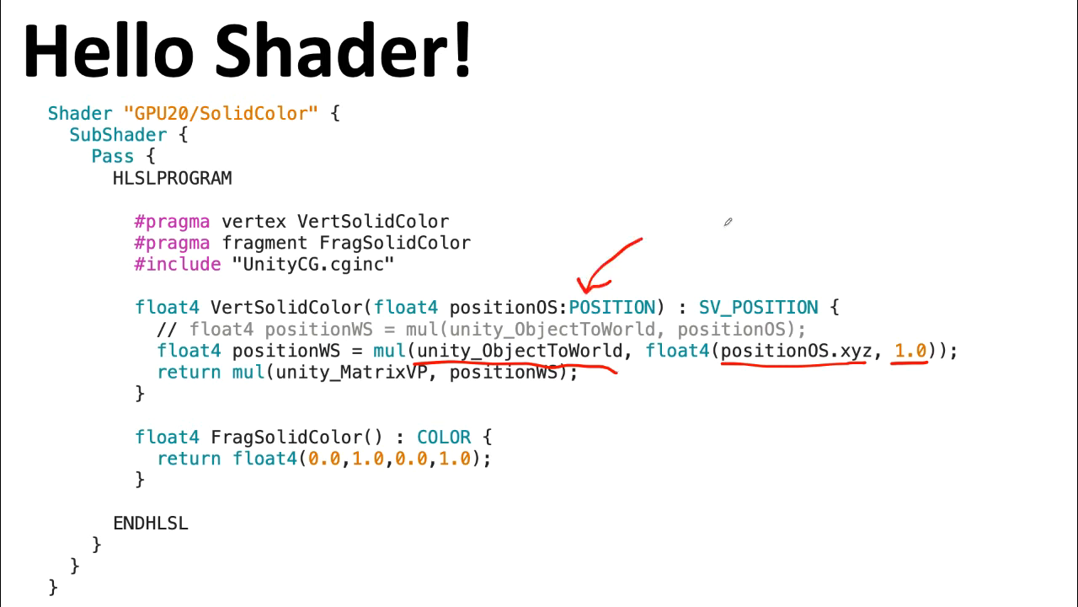
# Mark up the float4 position constructor in the vertex code with red ink
pyautogui.moveTo(683, 240); pyautogui.dragTo(750, 223)
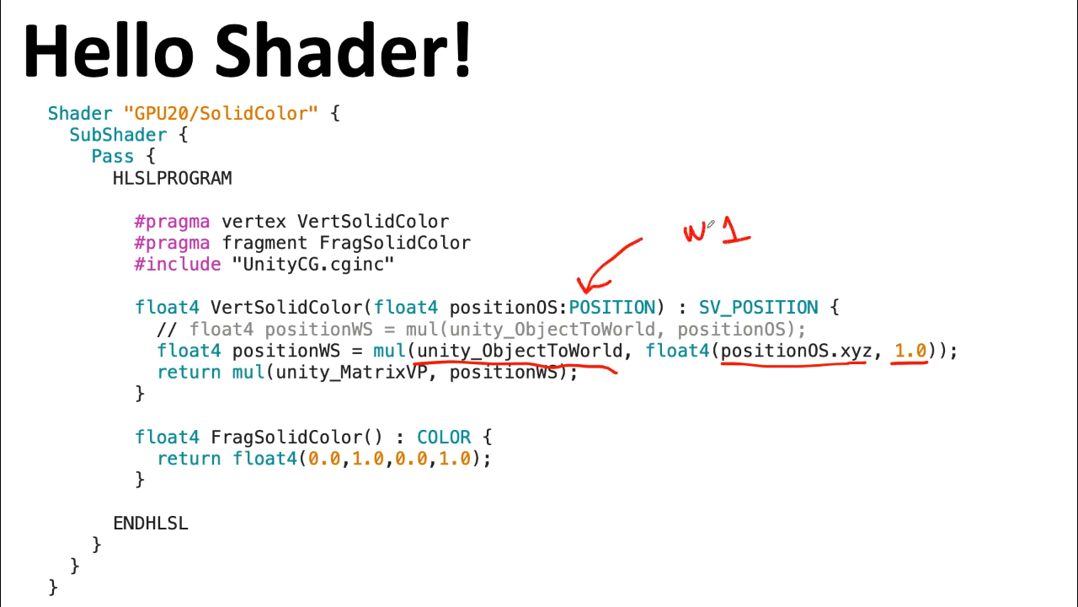
pyautogui.moveTo(712, 234); pyautogui.dragTo(733, 234)
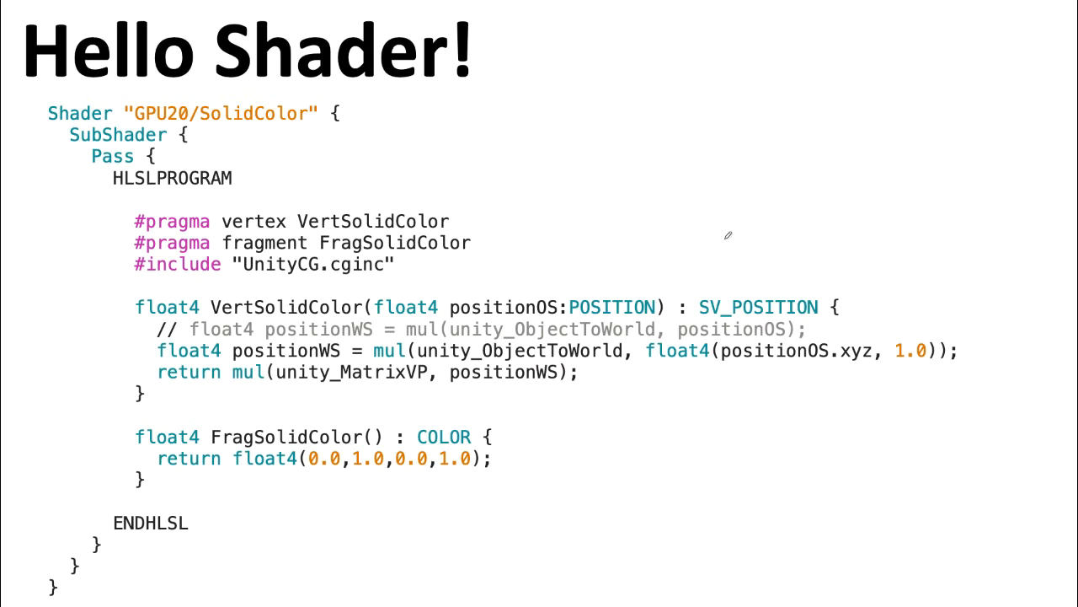
pyautogui.moveTo(792, 291)
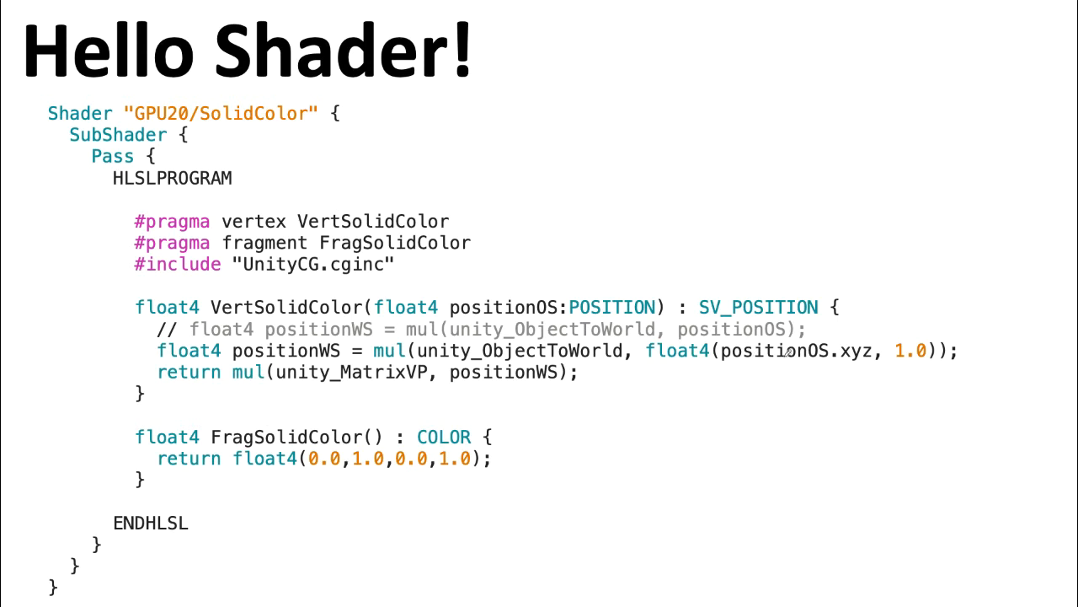
pyautogui.moveTo(897, 381)
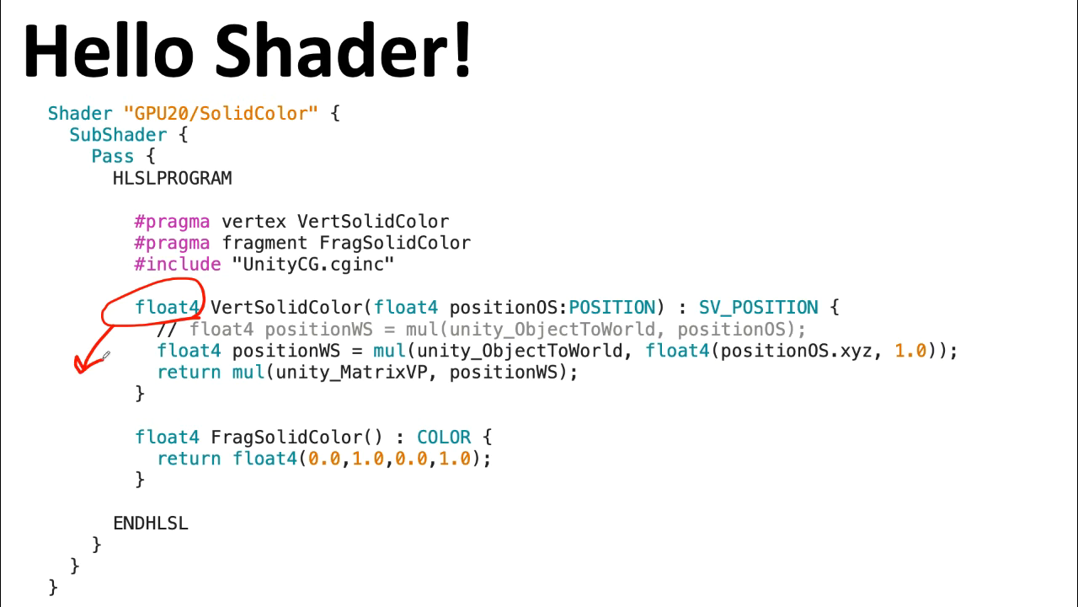
# Underline SV_POSITION and sketch a dotted triangle of pixels on the slide
pyautogui.moveTo(697, 314); pyautogui.dragTo(829, 309)
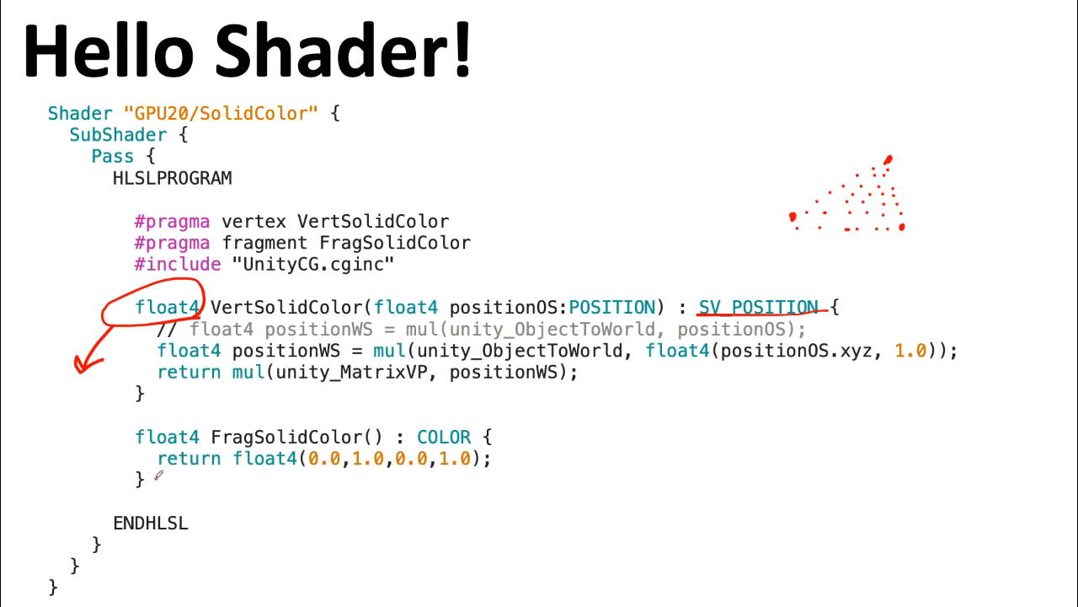
pyautogui.moveTo(152, 478); pyautogui.dragTo(497, 479)
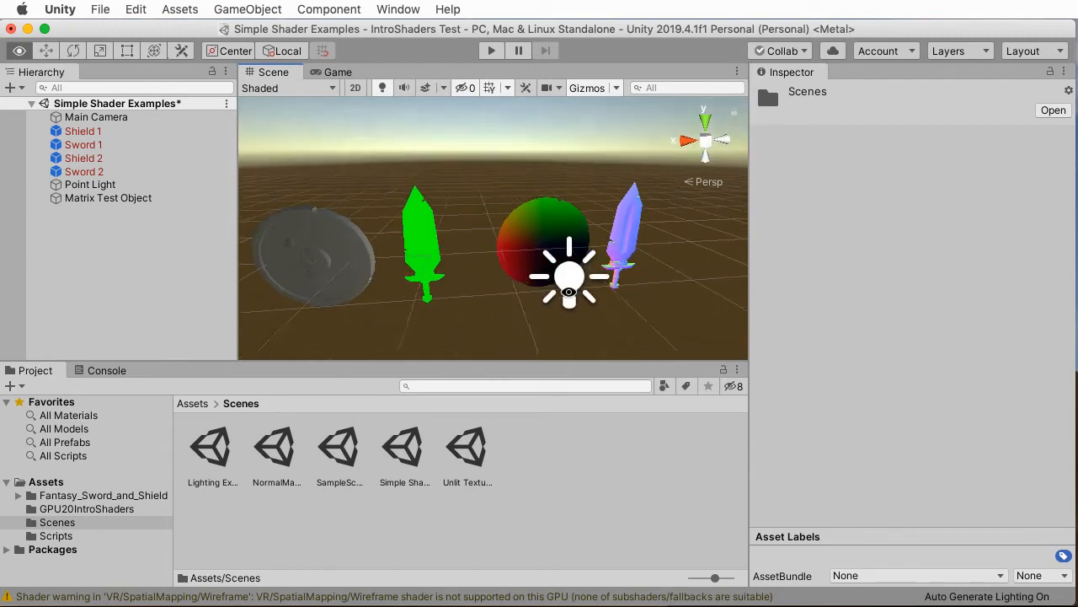
# Inspect Shield 1, then Sword 1, showing material MatSw SO with GPU20/SolidColor shader
pyautogui.click(83, 130)
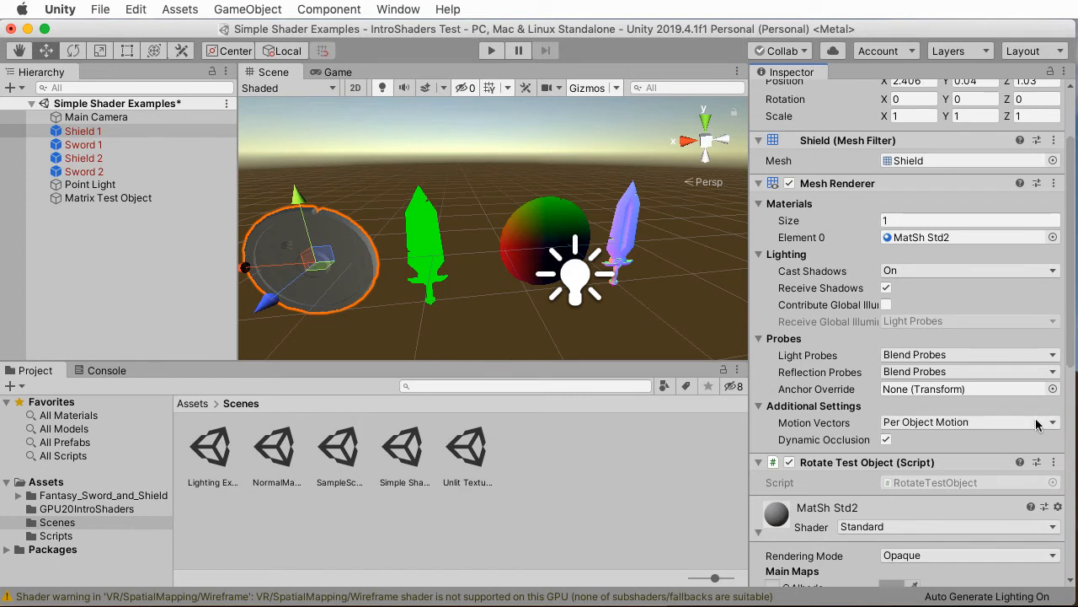
pyautogui.scroll(-3)
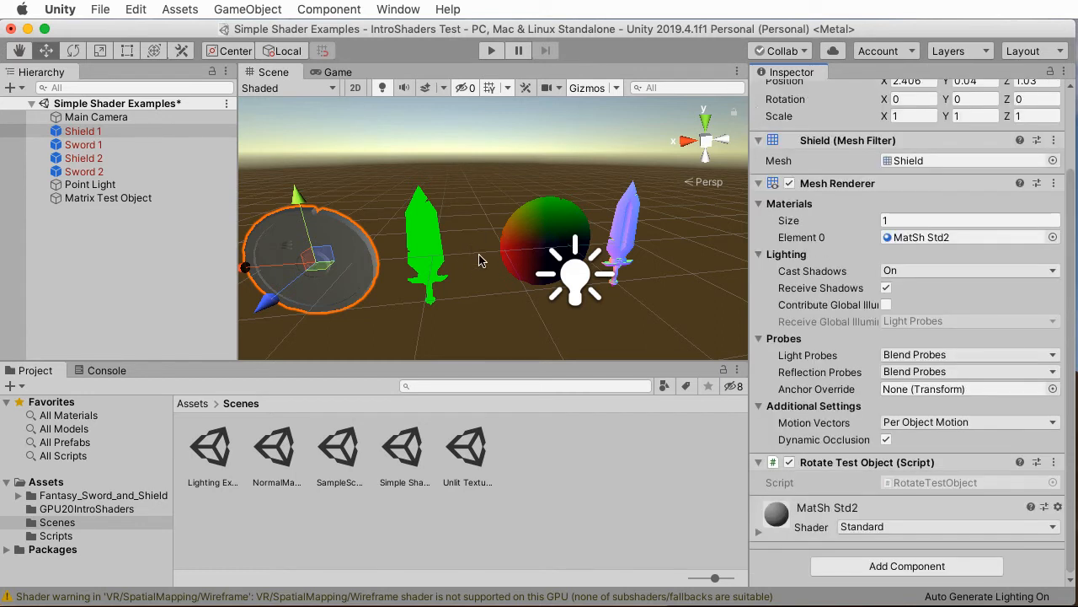
pyautogui.click(82, 144)
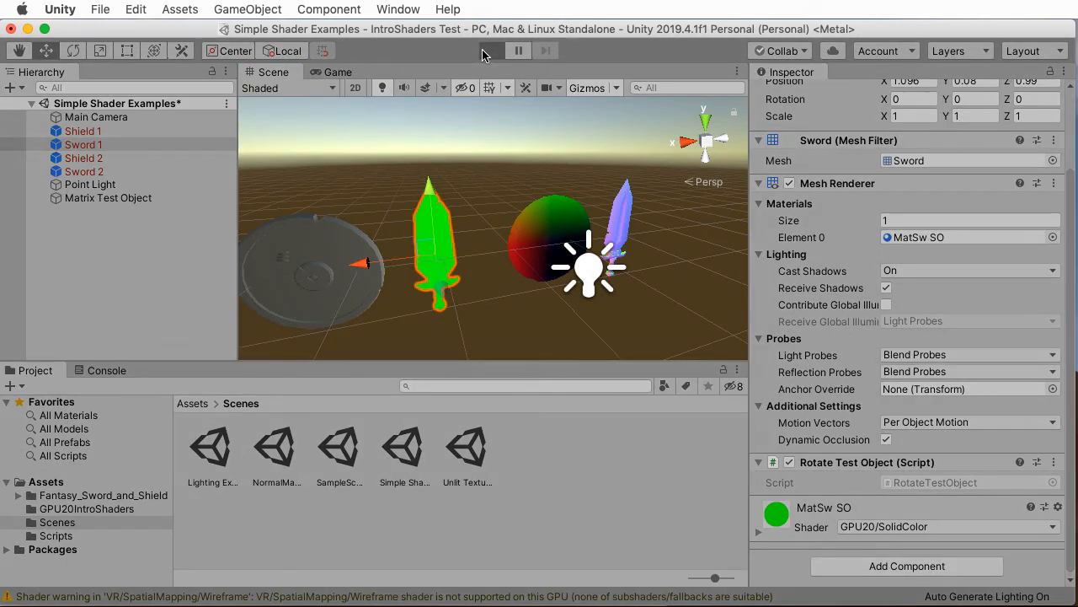
# Enter and exit play mode to watch the sword and shield rotate
pyautogui.click(492, 51)
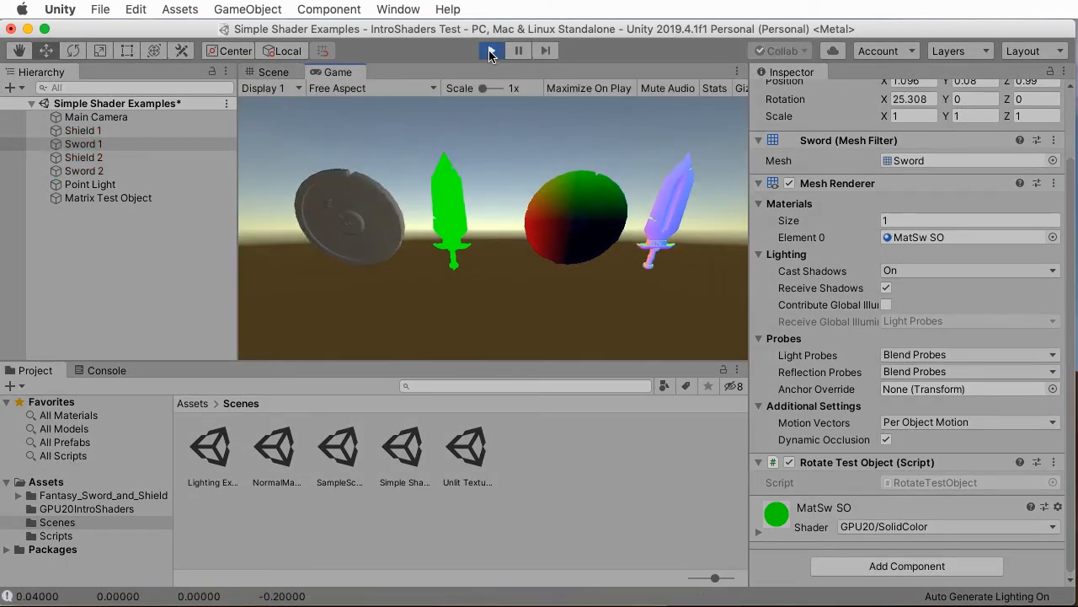
pyautogui.click(491, 50)
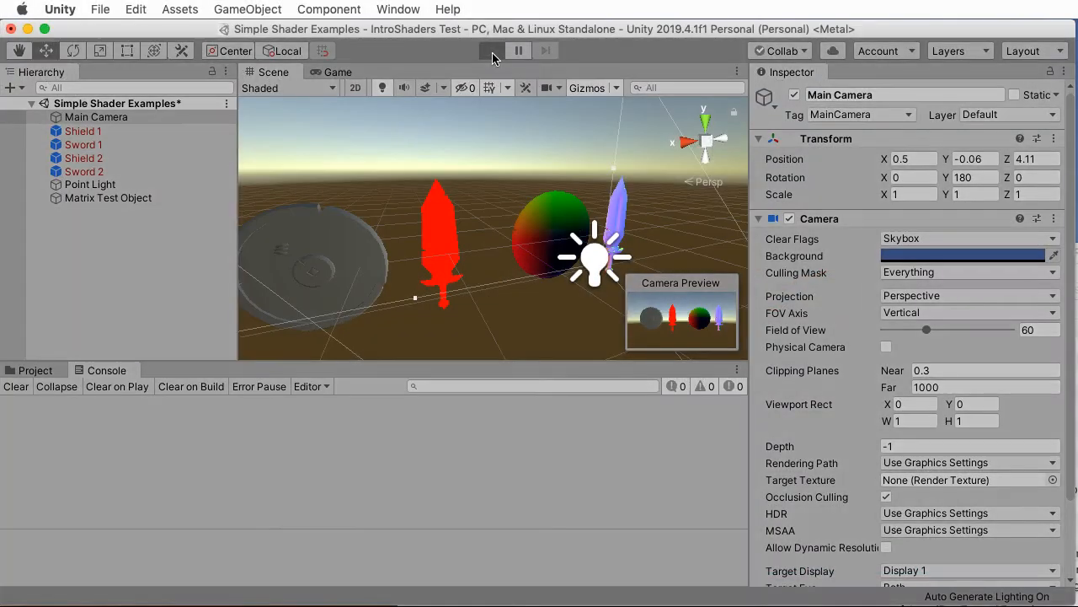
# Run the scene again and view the matrix test output for MatrixTests
pyautogui.click(492, 50)
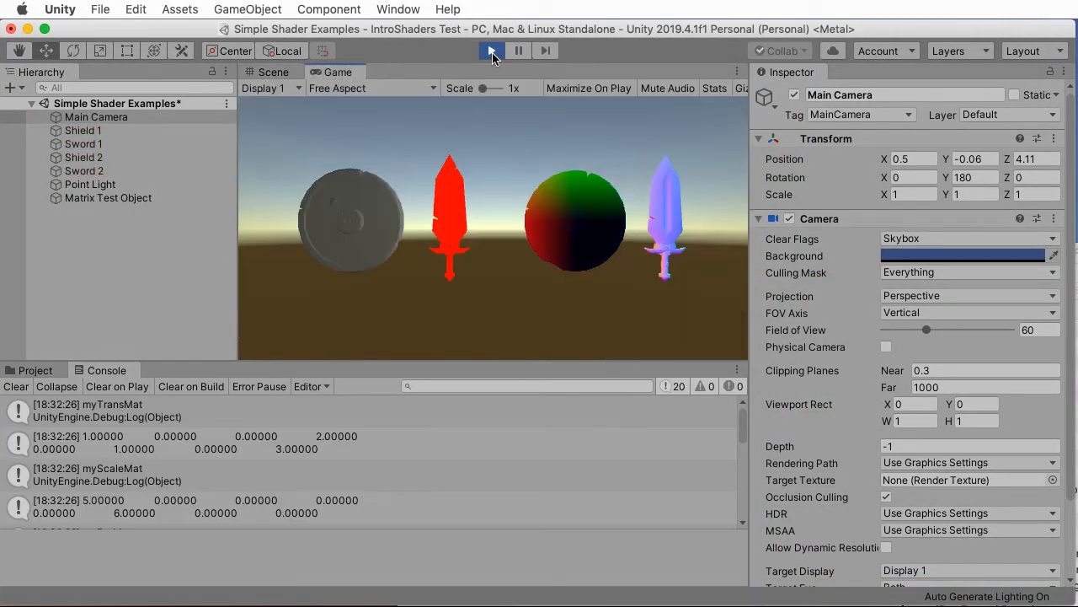
pyautogui.click(492, 51)
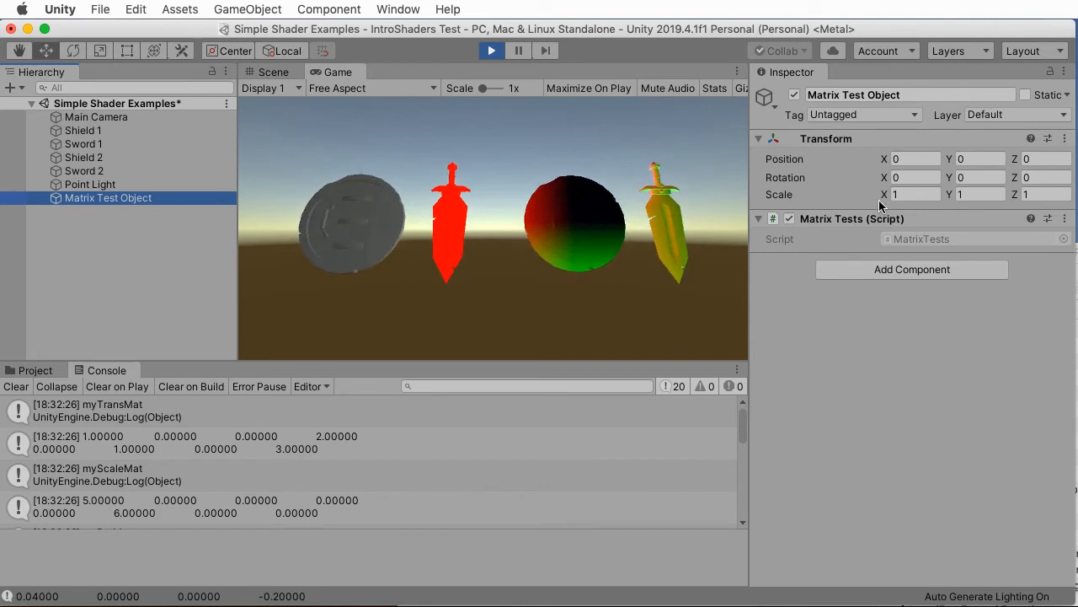
pyautogui.click(977, 158)
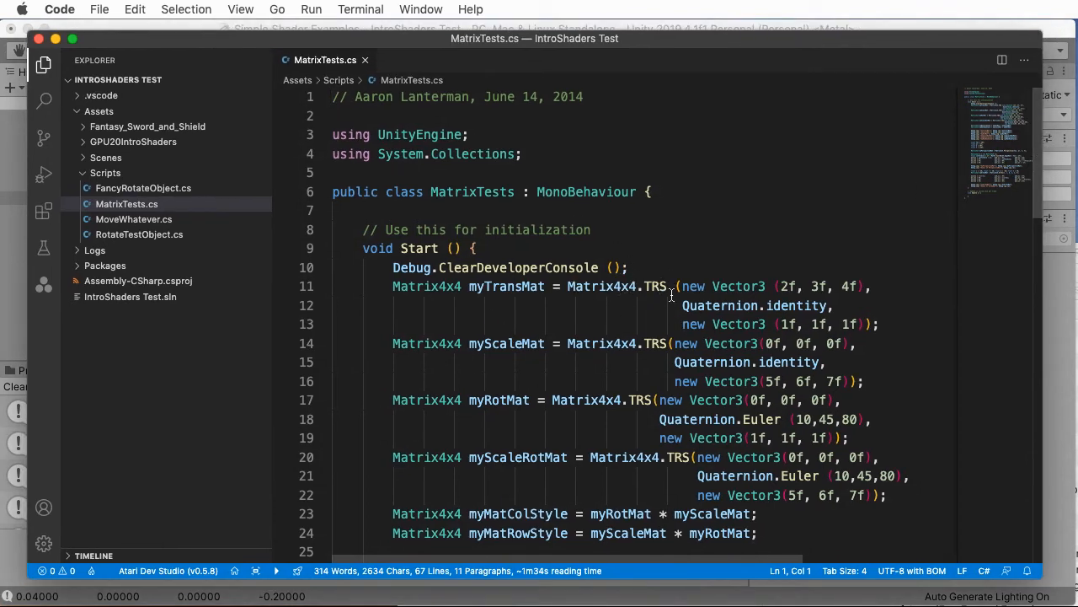
# Scroll MatrixTests.cs to the Perspective section and highlight the hand-built perspective matrix code
pyautogui.scroll(-3)
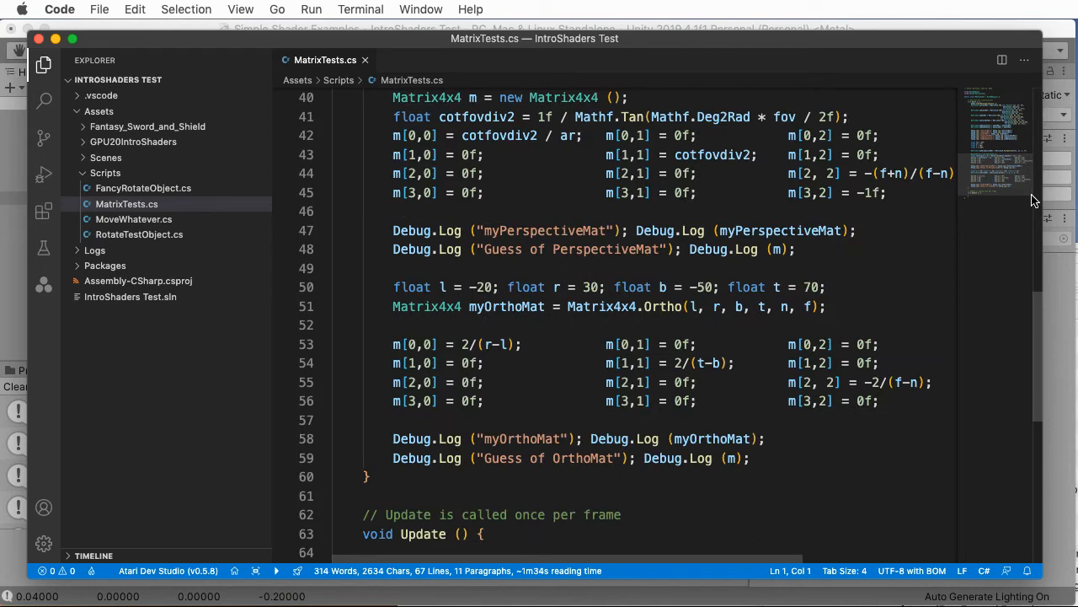
pyautogui.scroll(-3)
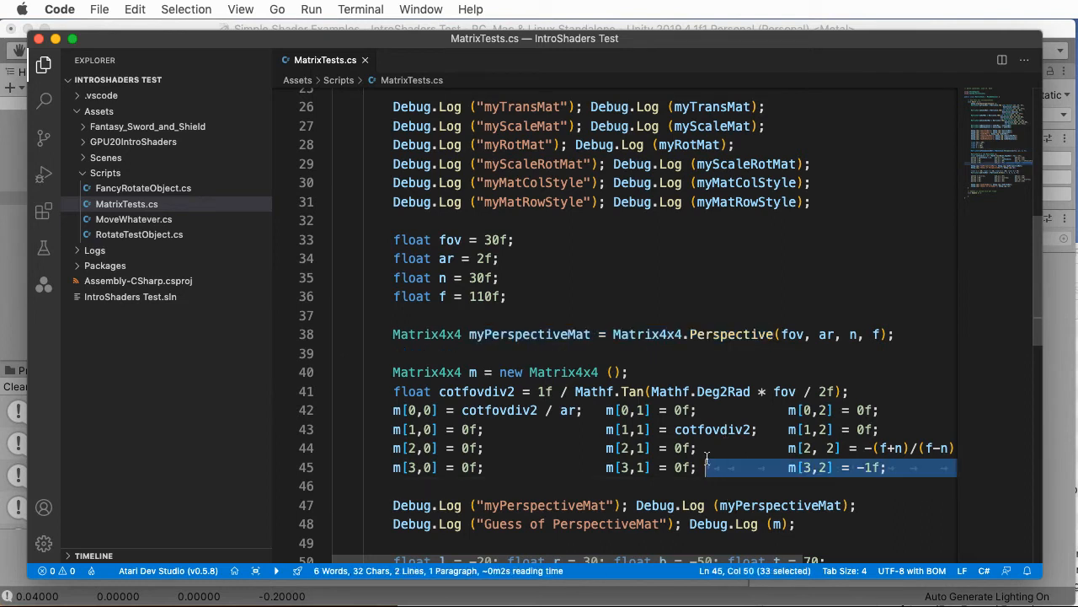
pyautogui.moveTo(708, 468); pyautogui.dragTo(521, 391)
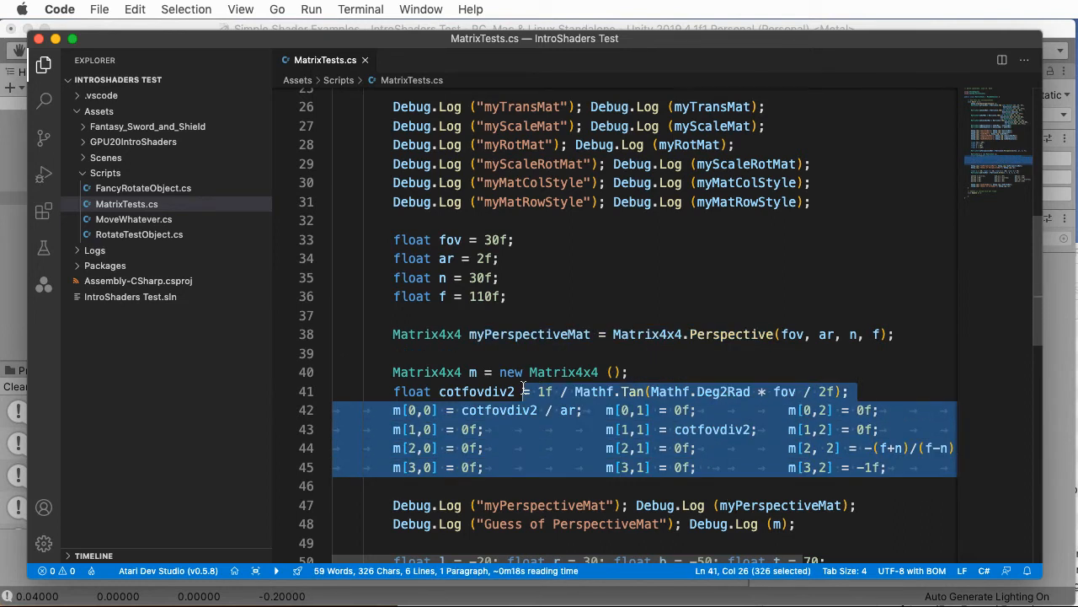
pyautogui.click(627, 372)
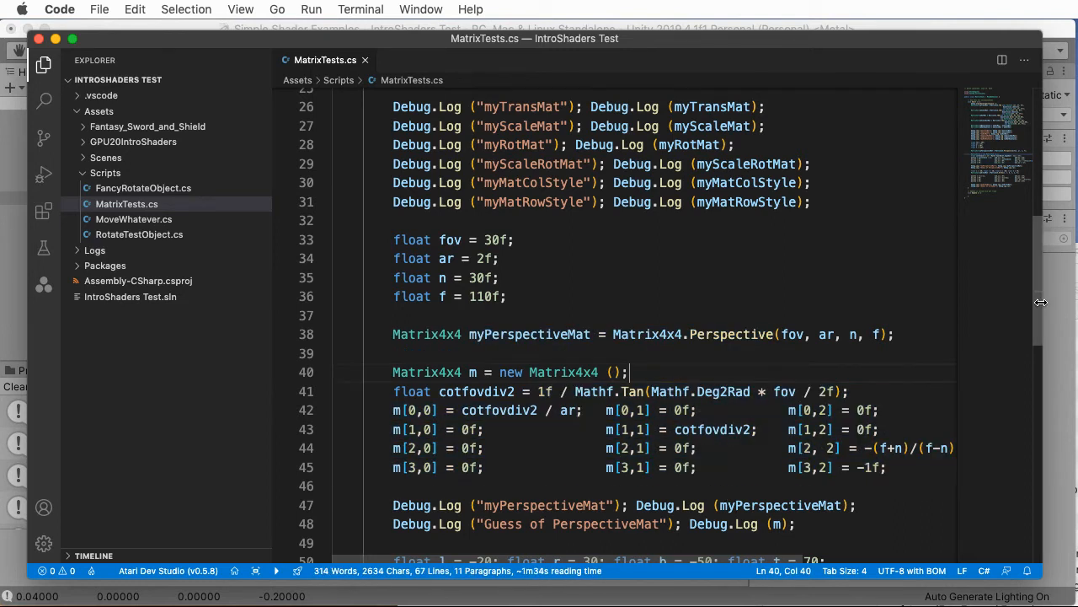
# Scroll further through MatrixTests.cs to the Ortho matrix section
pyautogui.scroll(-3)
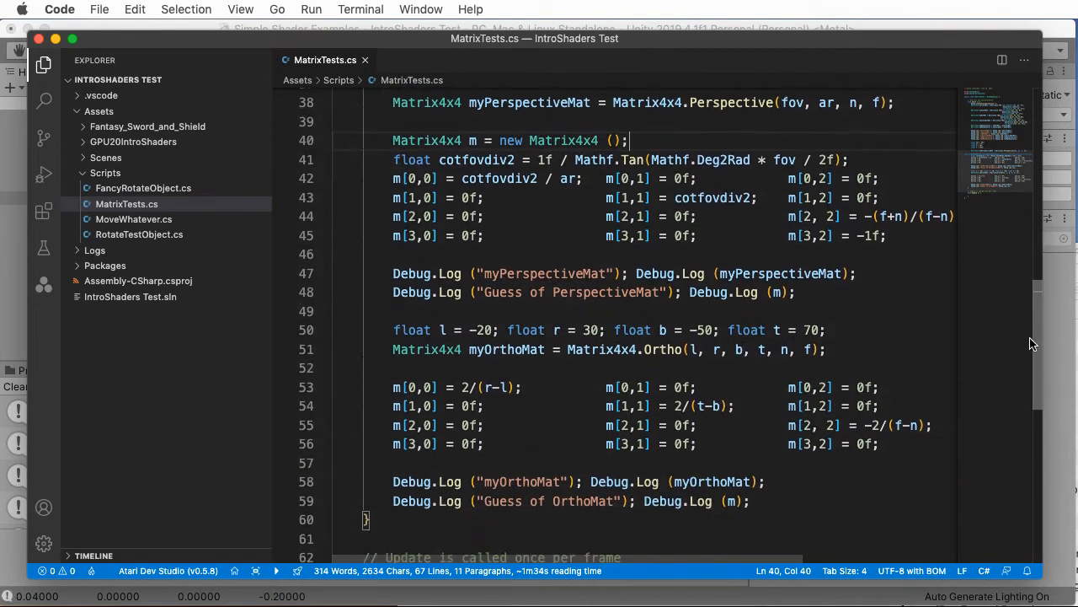
pyautogui.scroll(-3)
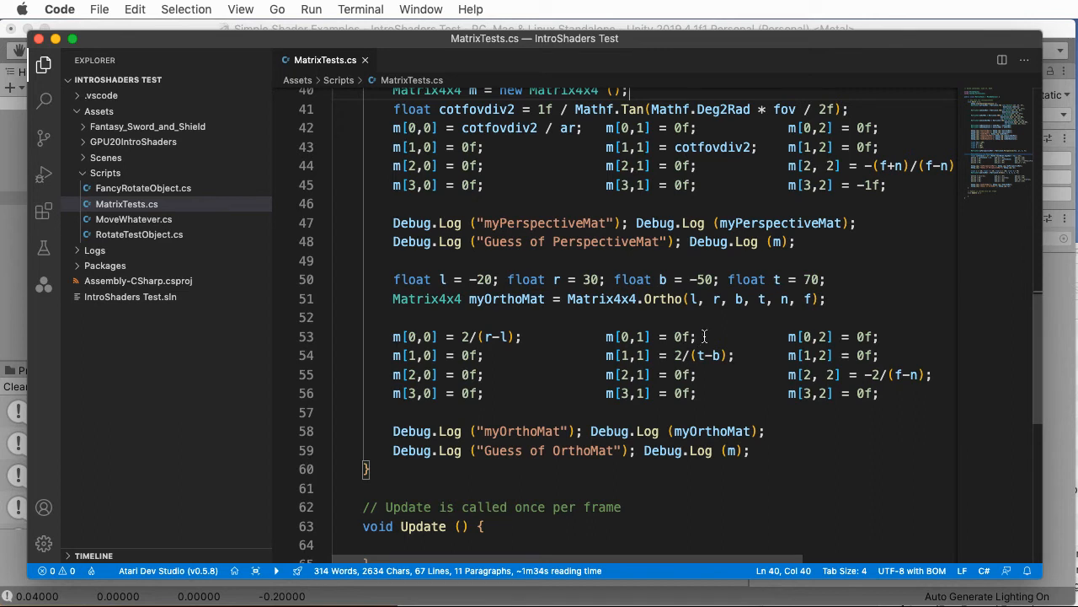
pyautogui.moveTo(836, 162)
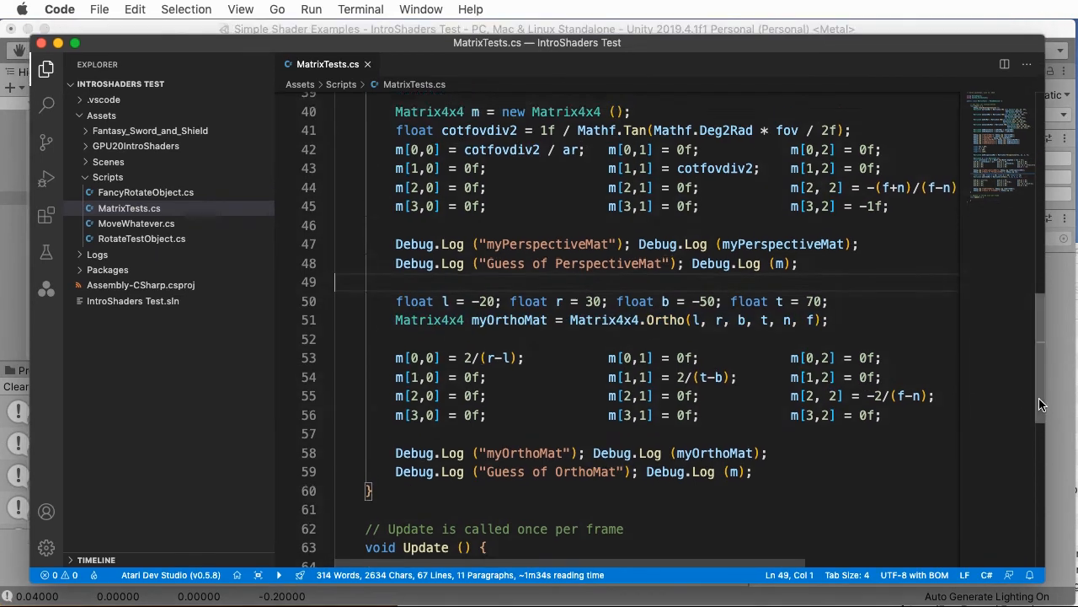
pyautogui.scroll(3)
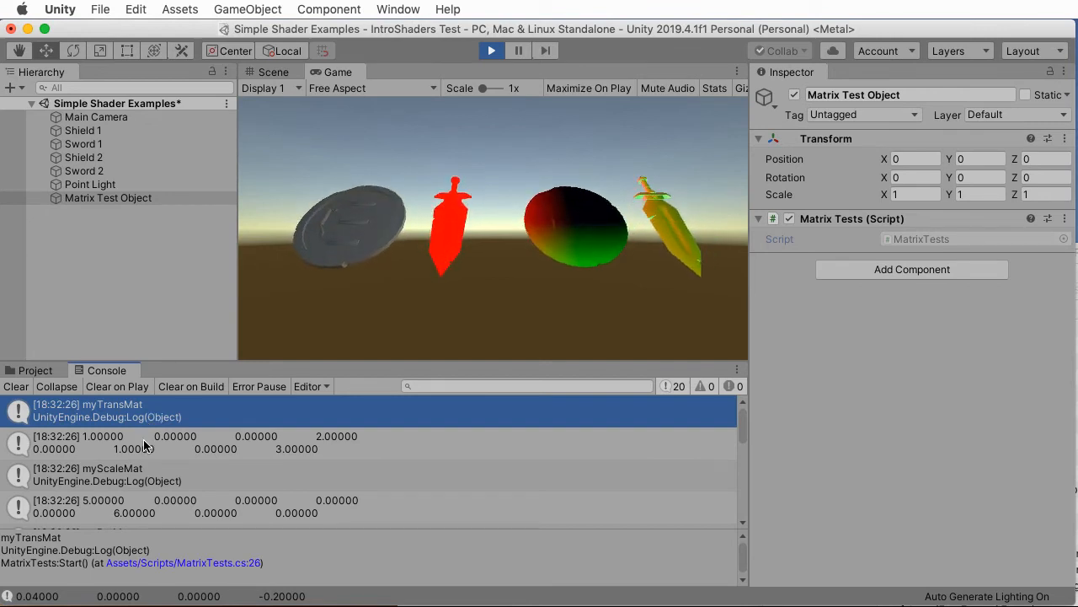
# Select the logged myTransMat entry in the Console to show its full matrix values
pyautogui.click(169, 443)
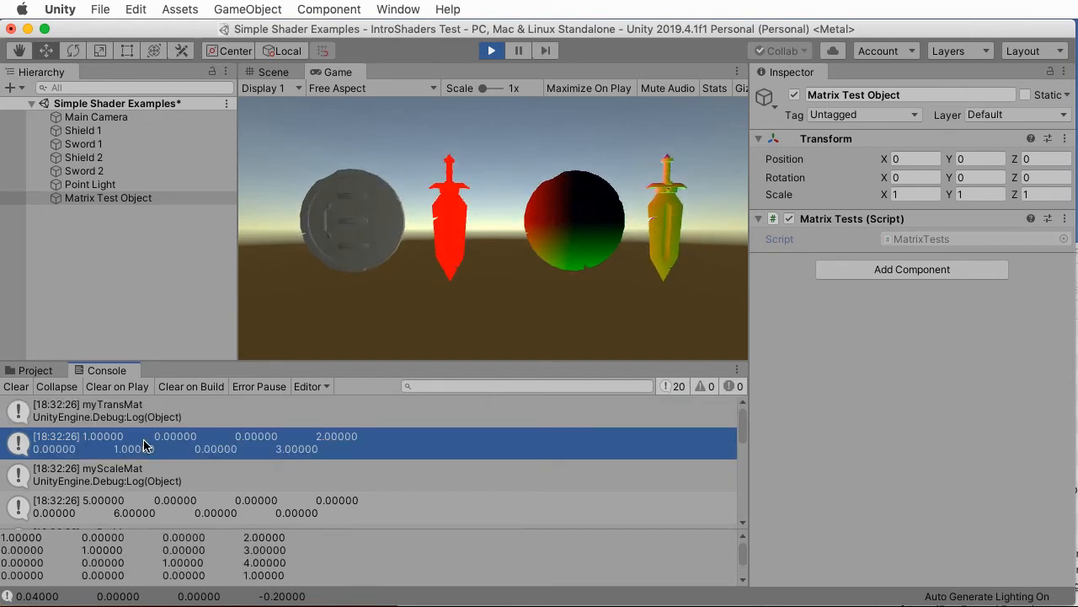
pyautogui.click(155, 505)
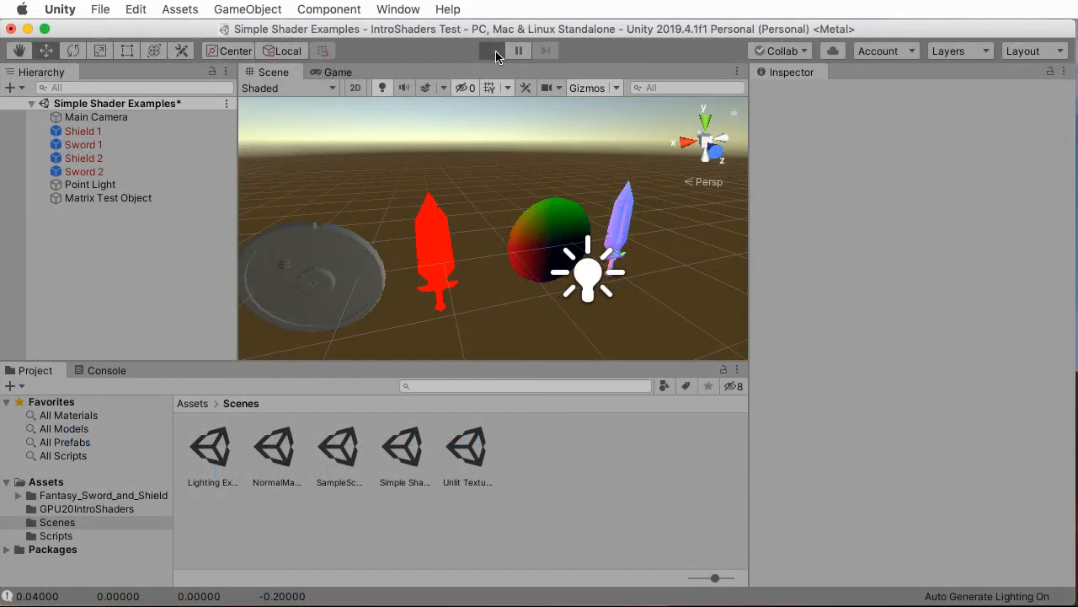
# Run the scene, then orbit the Scene view around the rotating swords and shield
pyautogui.click(492, 50)
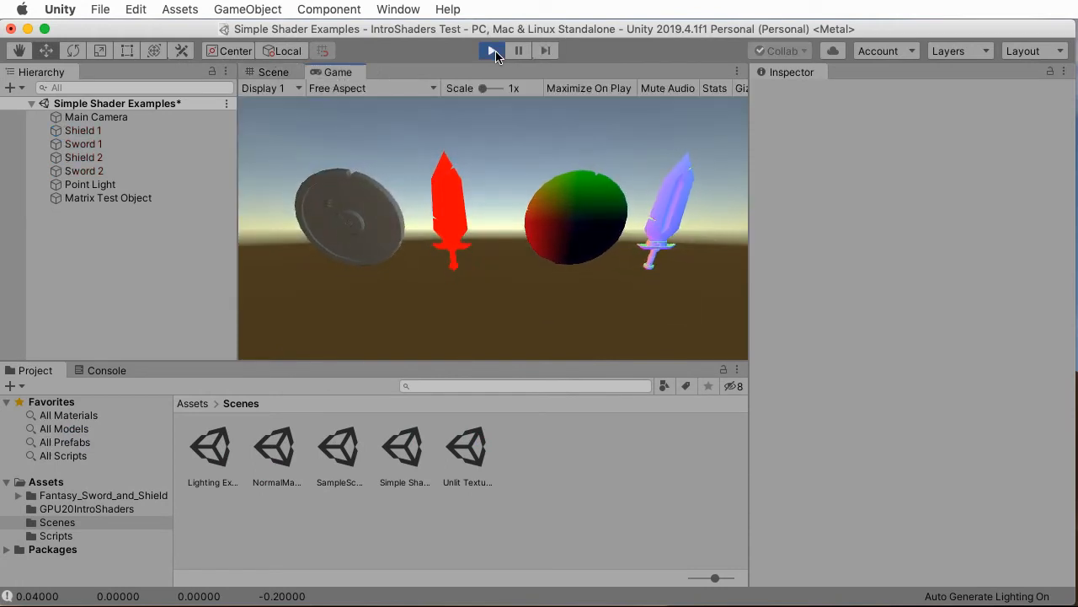
pyautogui.click(491, 50)
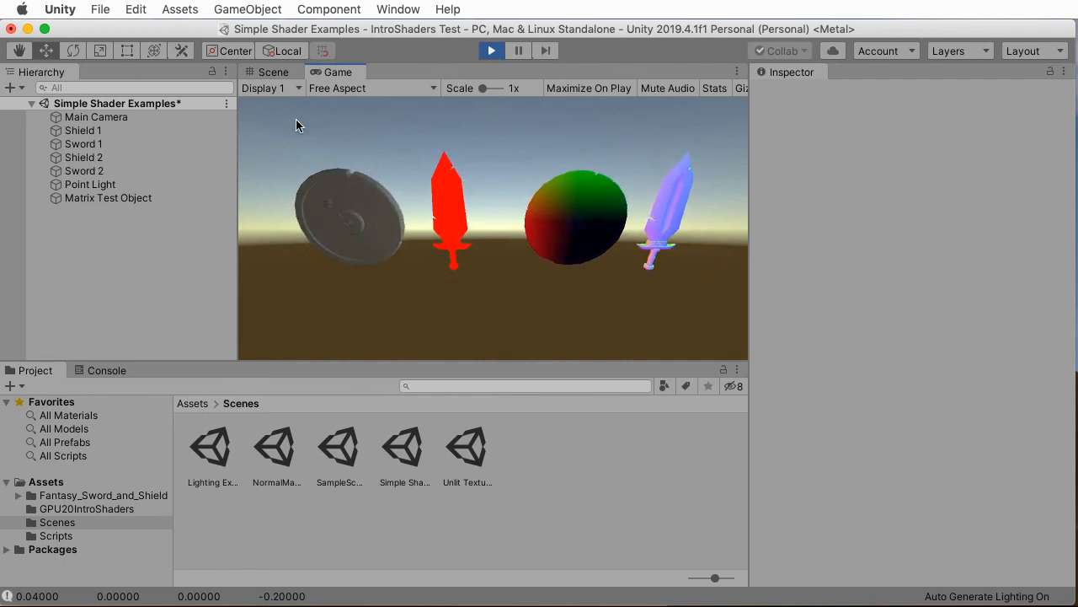
pyautogui.click(271, 71)
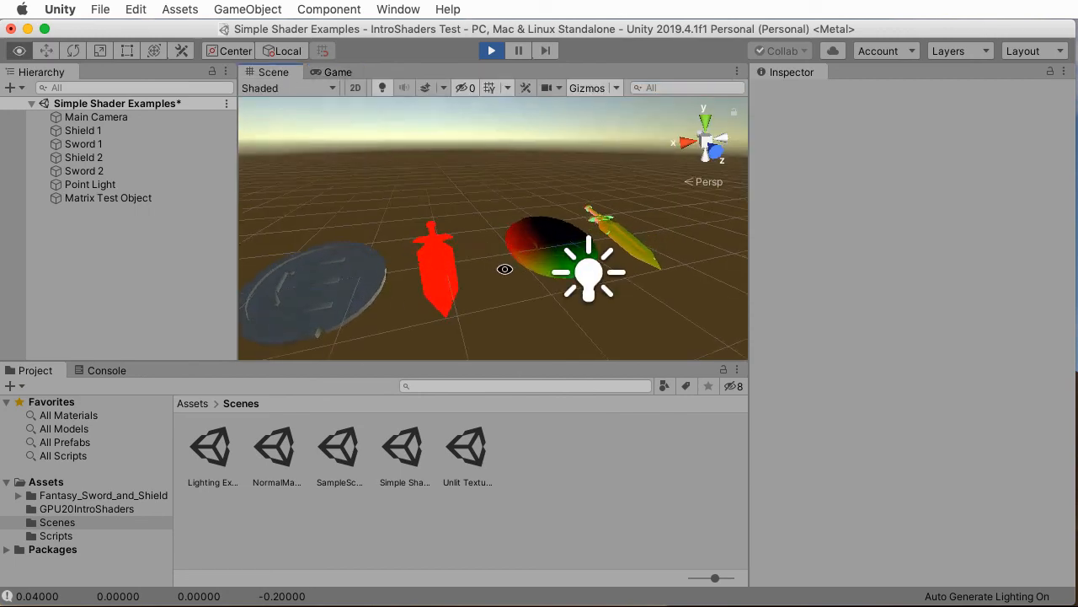
pyautogui.moveTo(505, 270); pyautogui.dragTo(753, 222)
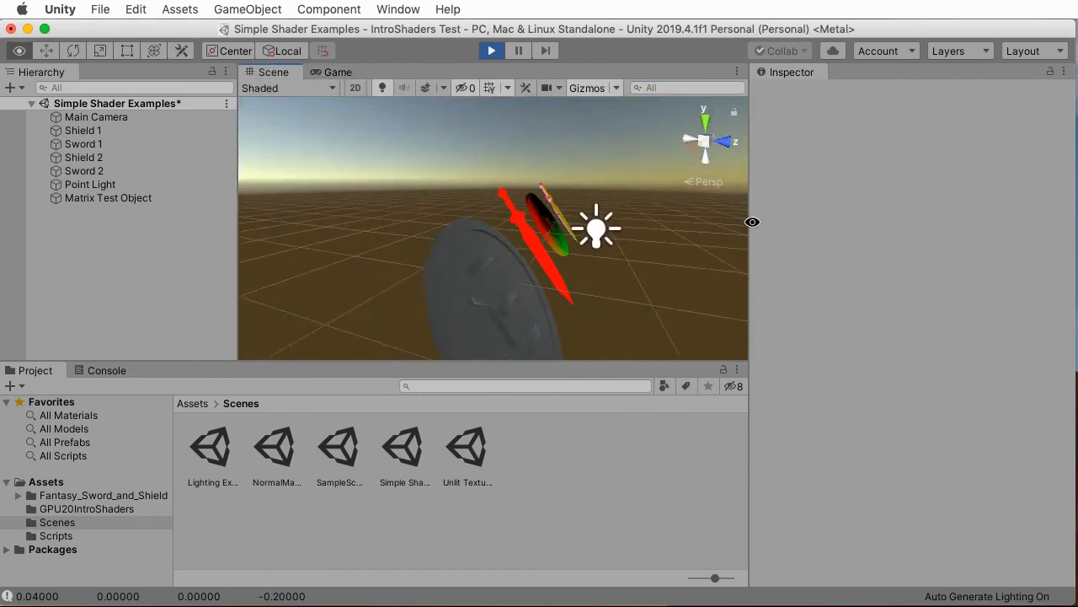
pyautogui.moveTo(589, 236); pyautogui.dragTo(497, 244)
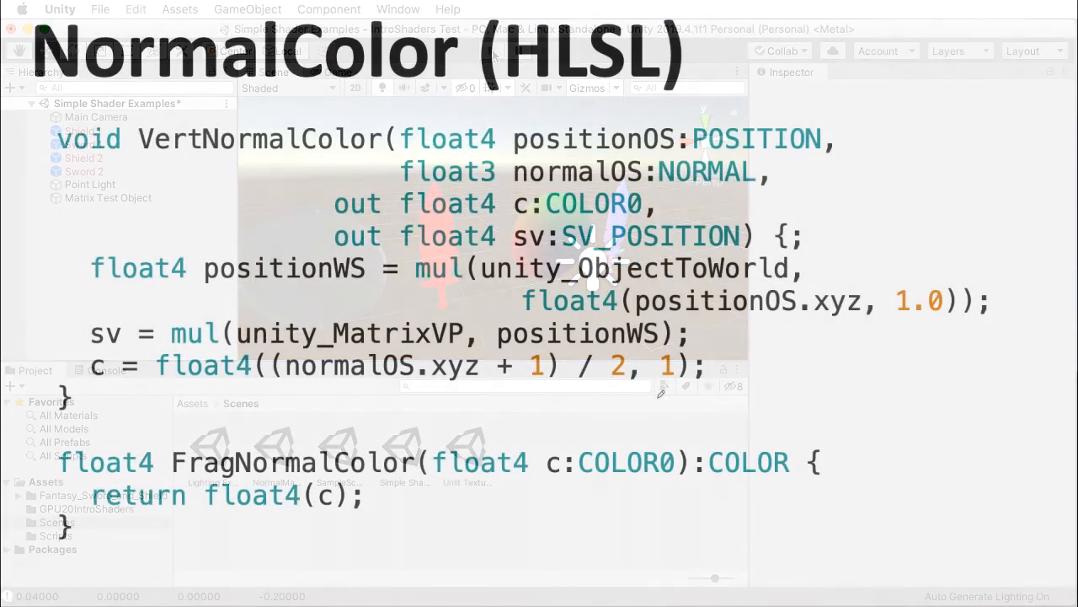
# Start Unity's play mode again with the Play button
pyautogui.click(492, 51)
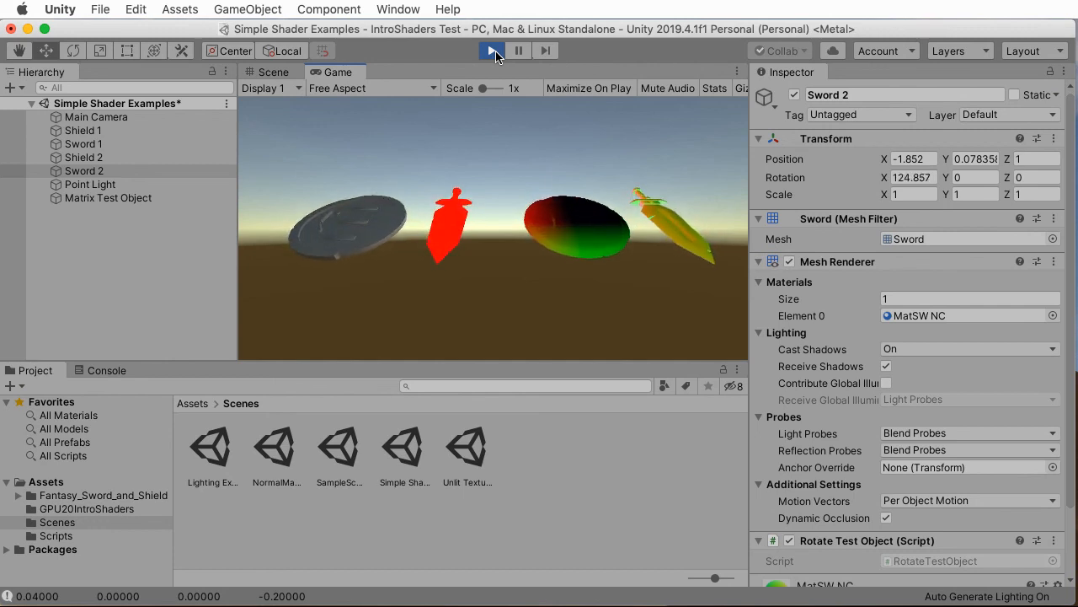
# Toggle Play and move to the Scene tab to watch Sword 2 and the shield rotating
pyautogui.click(492, 51)
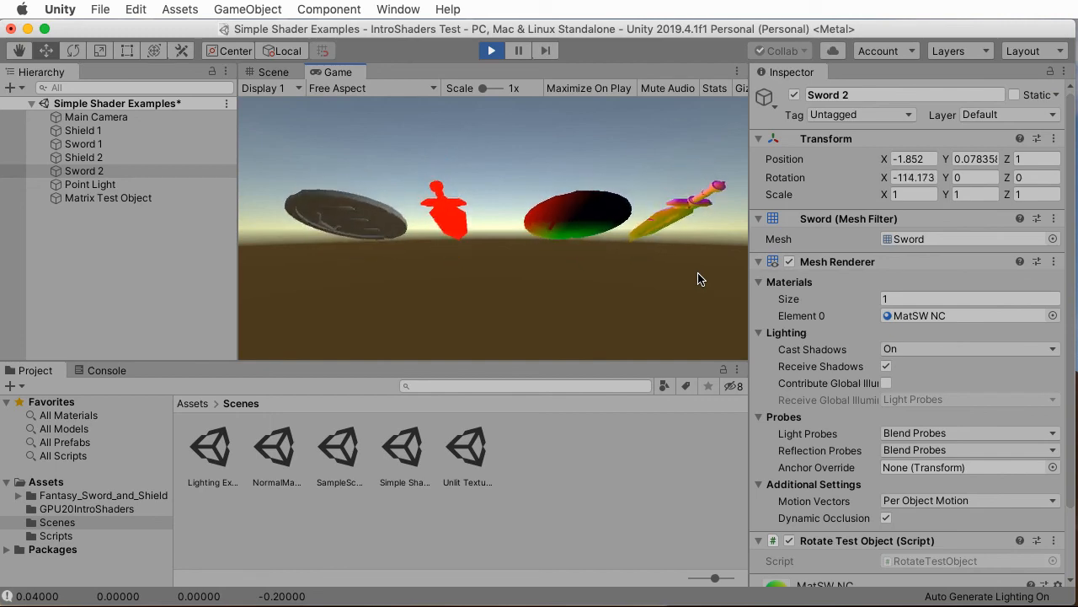
pyautogui.click(272, 72)
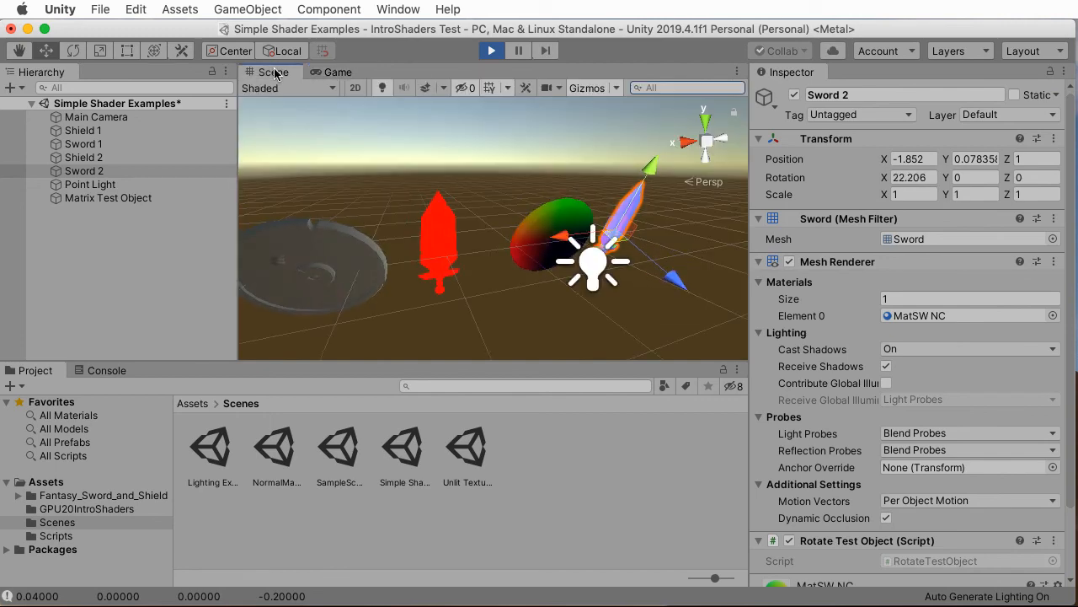